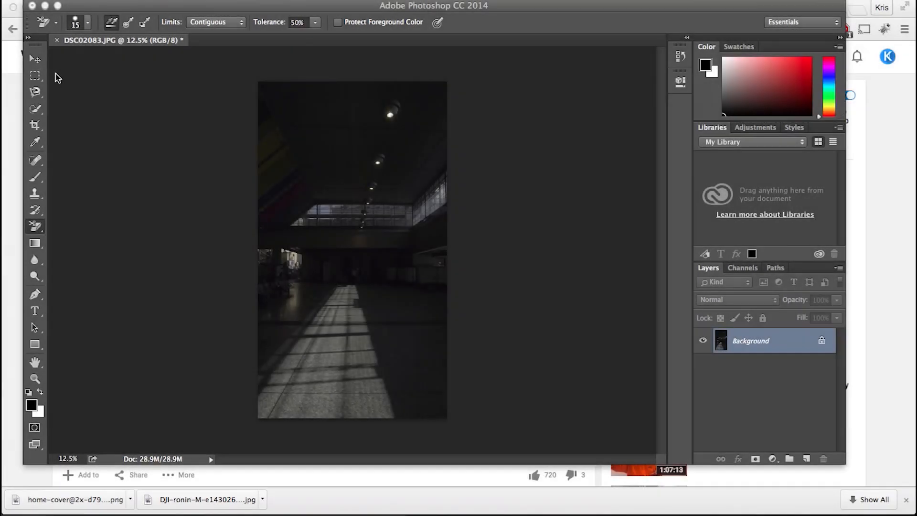
mouse_move(117, 97)
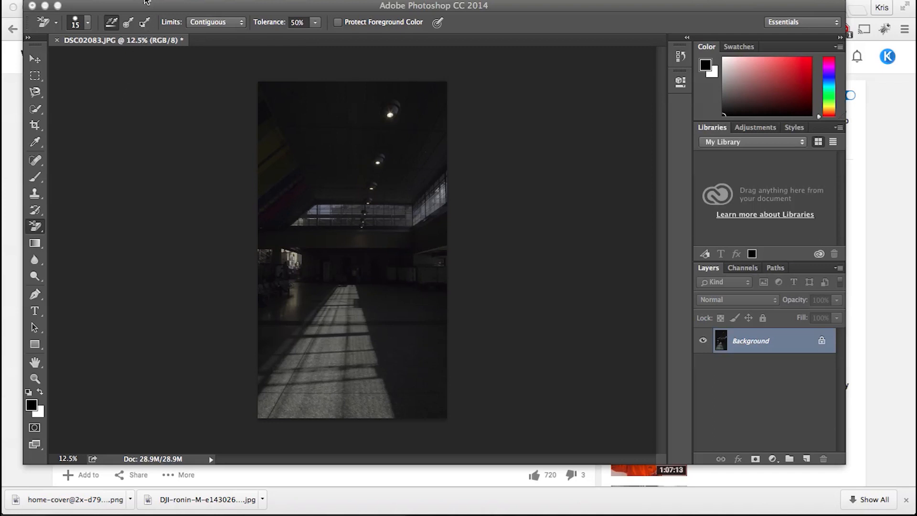
Step: Bring up the Filter menu for the open station interior photo
click(303, 9)
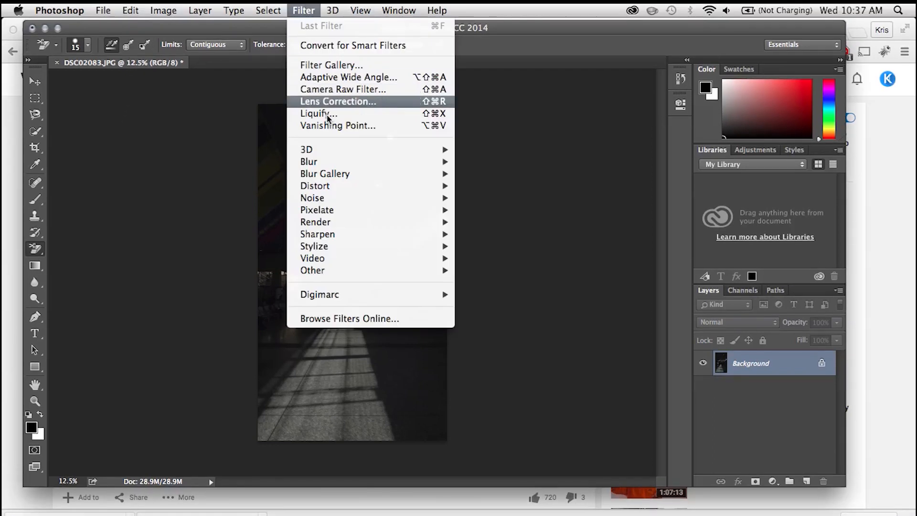
Step: Launch the Vanishing Point filter to lay floor and wall perspective planes over the hall
click(338, 126)
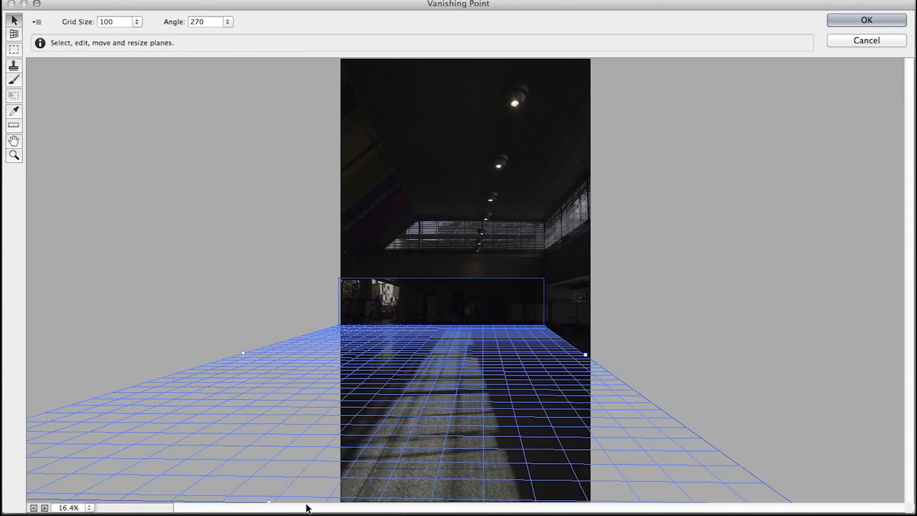
mouse_move(587, 360)
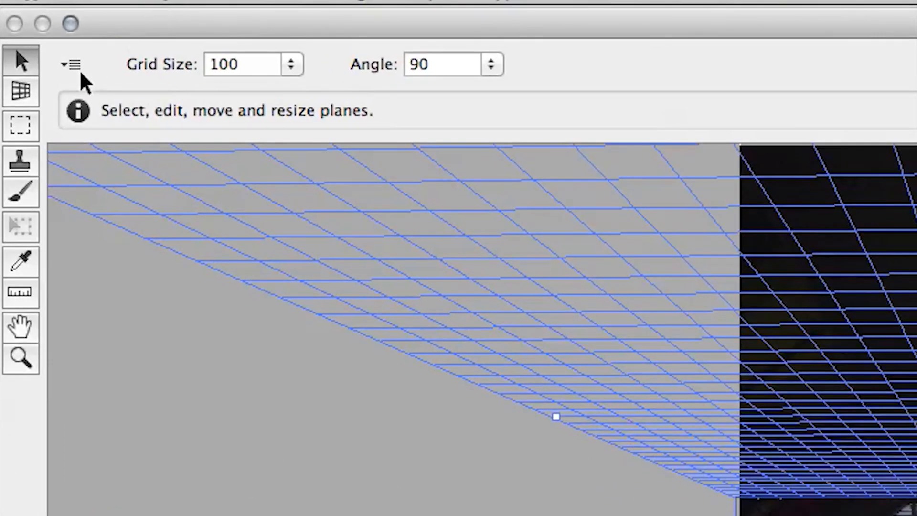
Step: Export the planes via Export for After Effects (.vpe), naming the file starting 'St' in the Tutorial folder
click(72, 64)
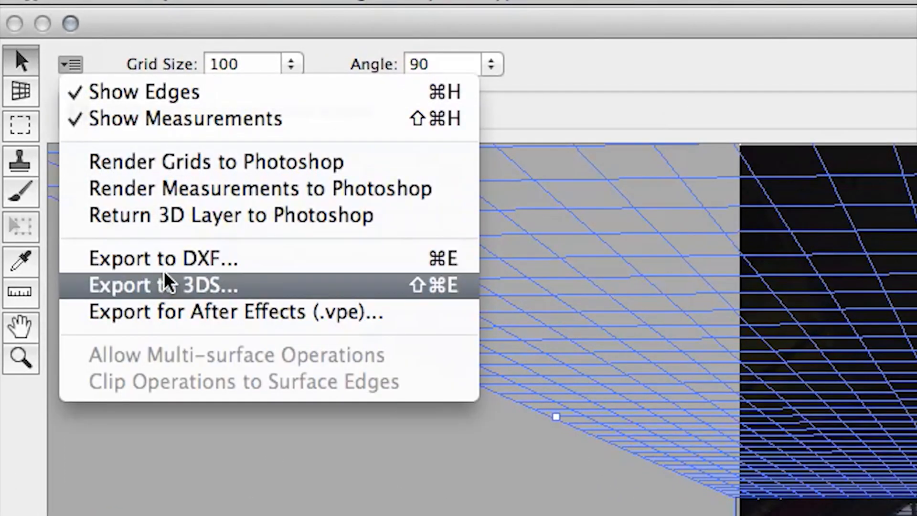
click(236, 311)
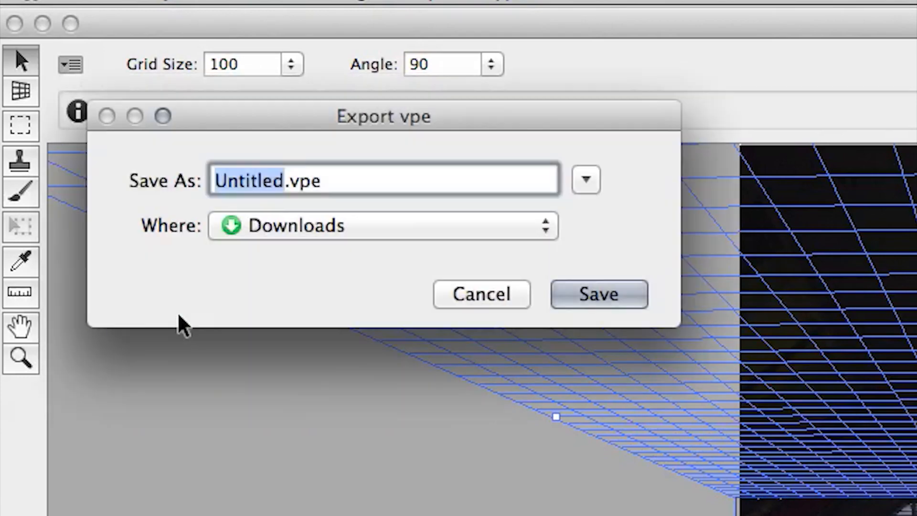
click(585, 179)
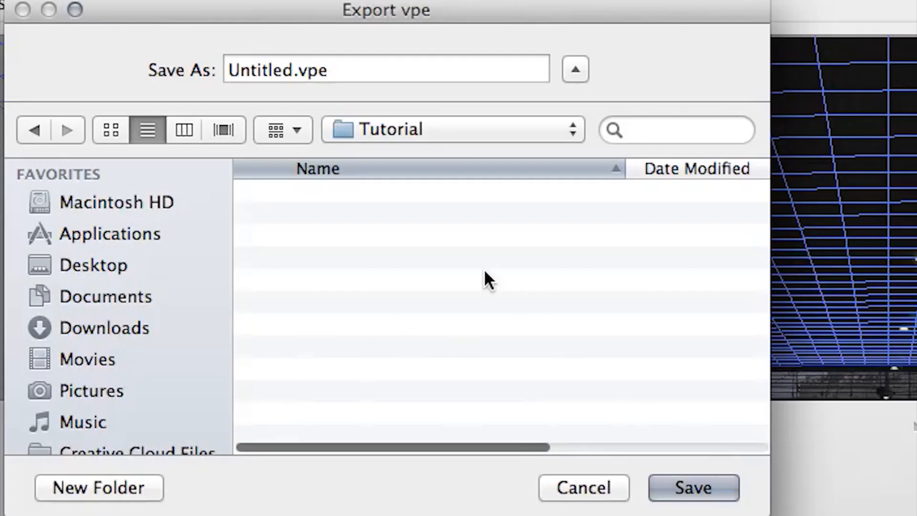
text(St)
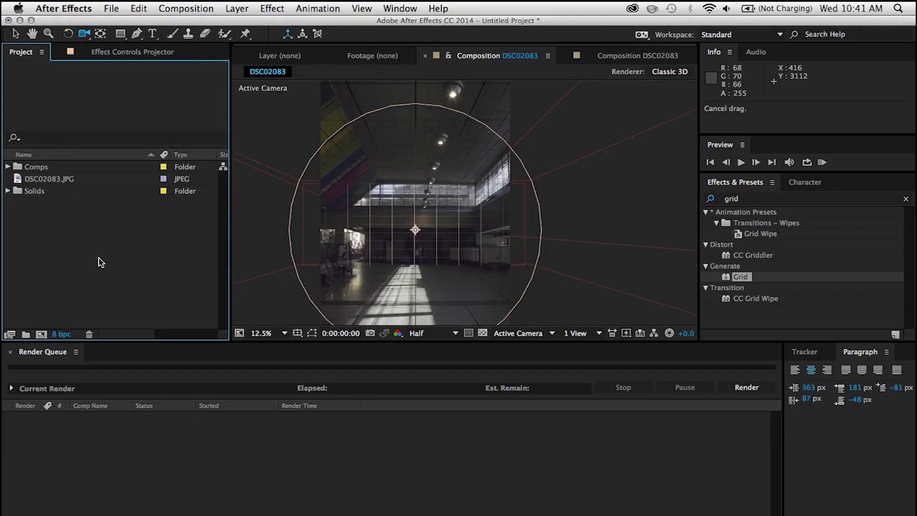
Step: Import Station3d.vpe as a Vanishing Point file, adding its composition and plane images
click(111, 9)
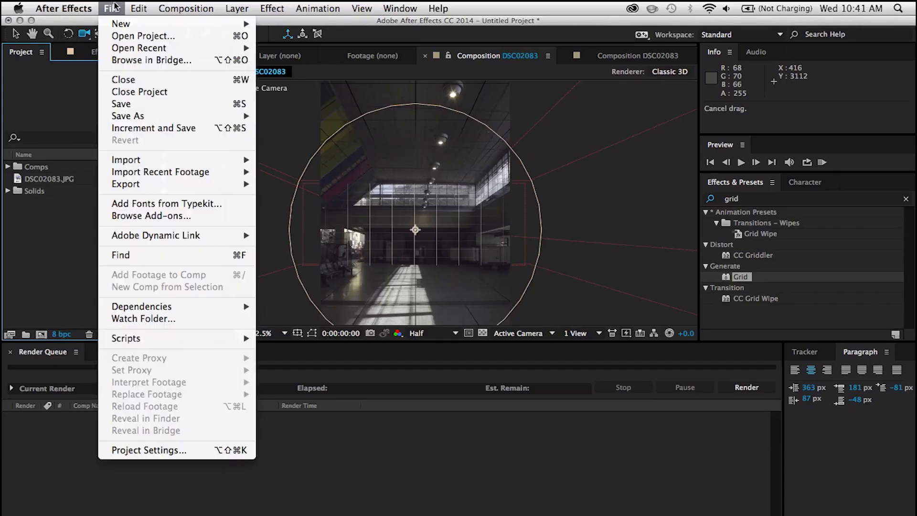
mouse_move(126, 159)
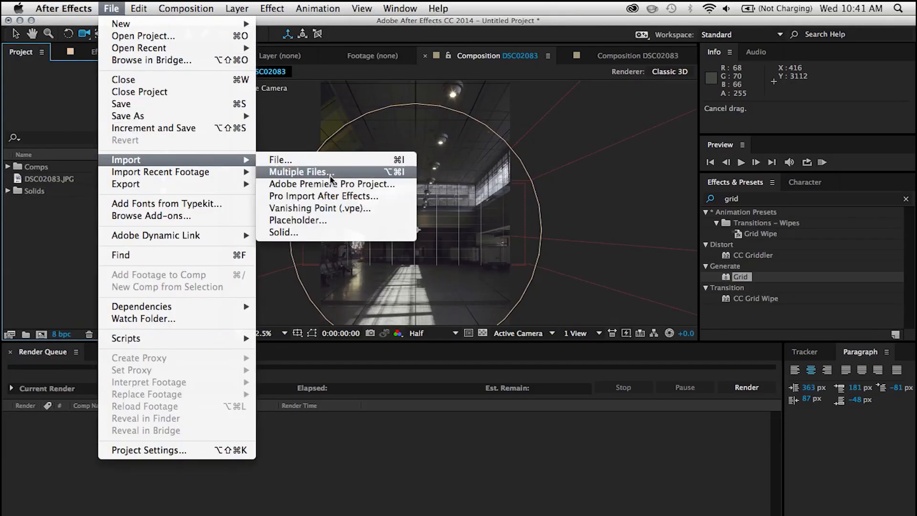
click(319, 209)
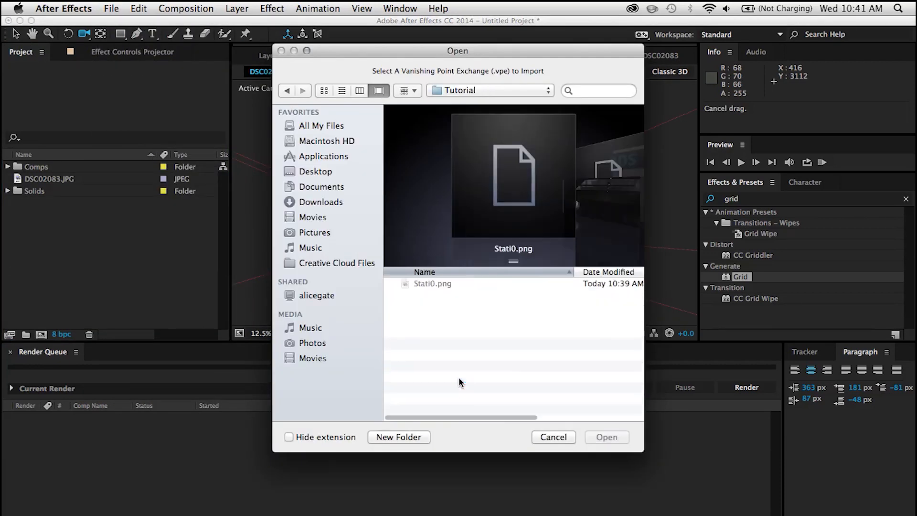
click(438, 344)
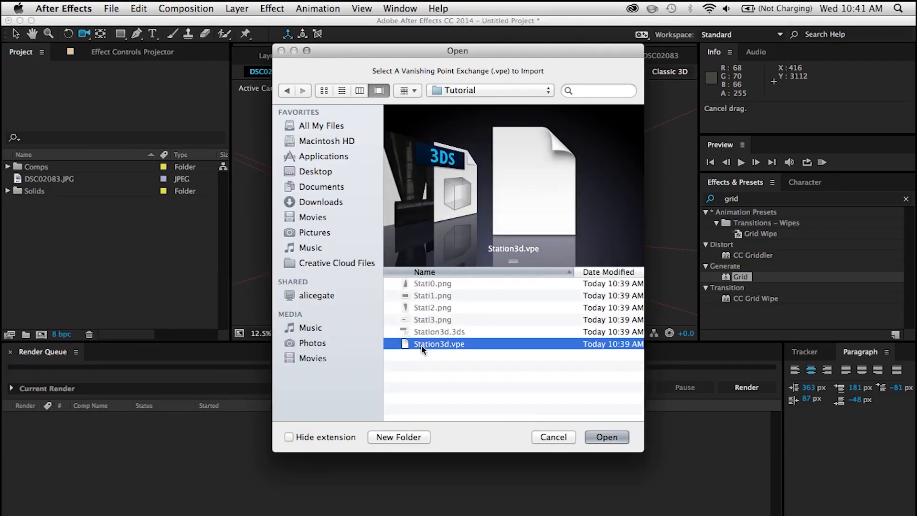
click(605, 437)
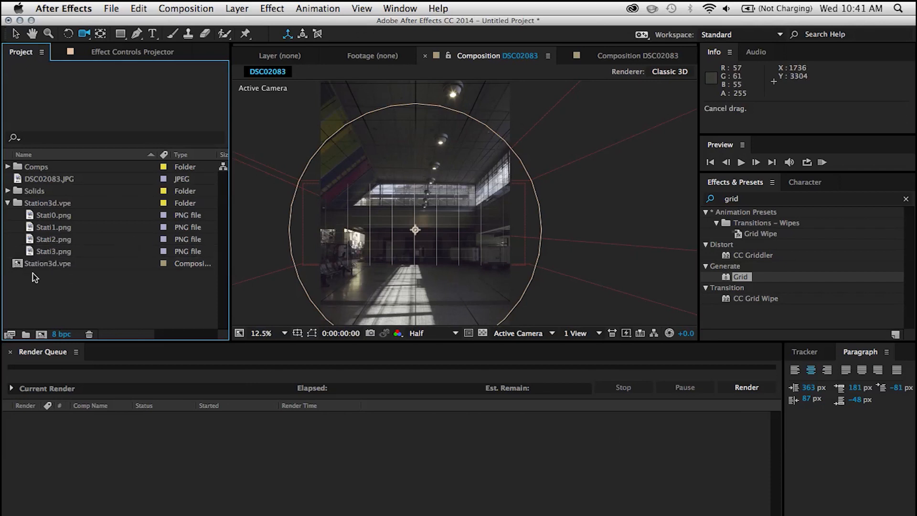
Step: Enter the Station3d.vpe composition and slide its camera with the Track XY Camera tool
double_click(49, 264)
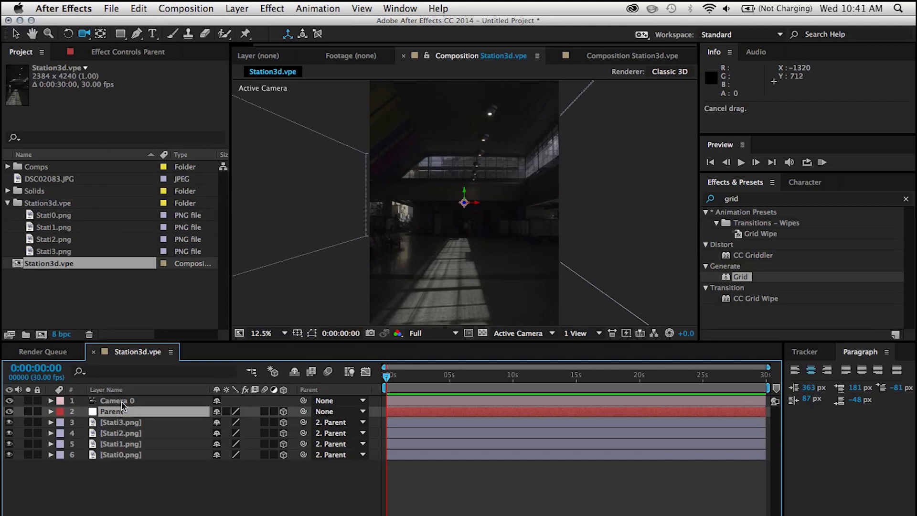
click(85, 33)
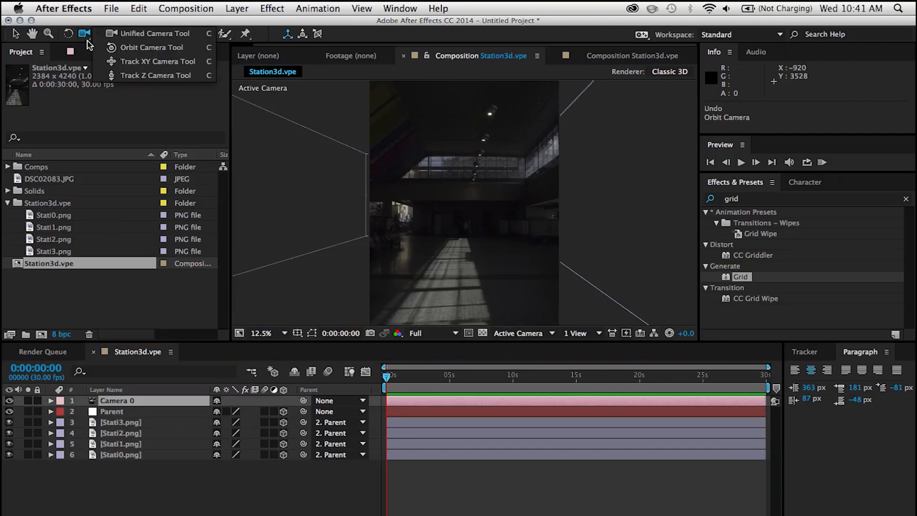
click(155, 34)
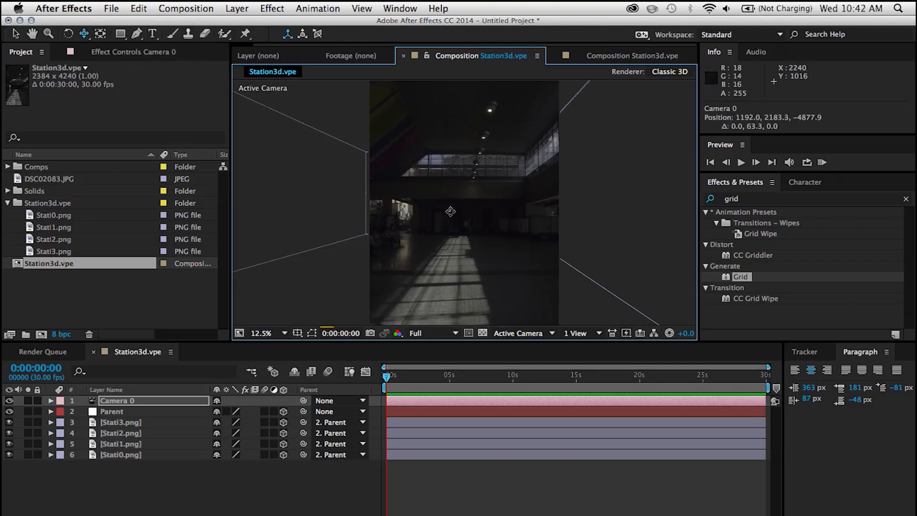
Step: Set the composition width to 1920 in Composition Settings
click(186, 8)
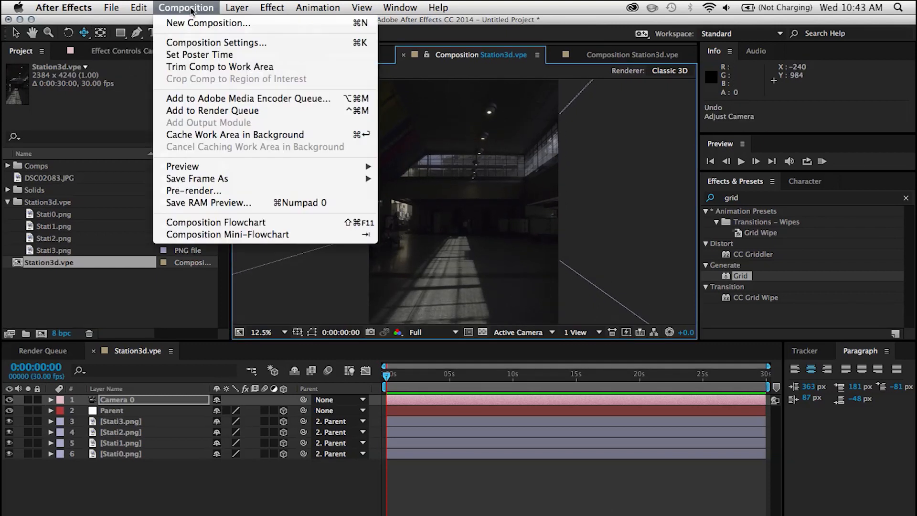
click(217, 42)
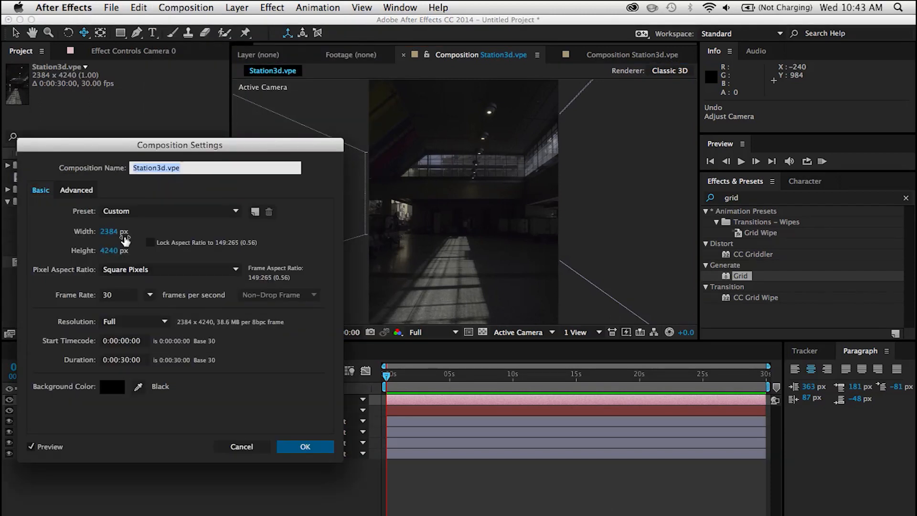
click(114, 231)
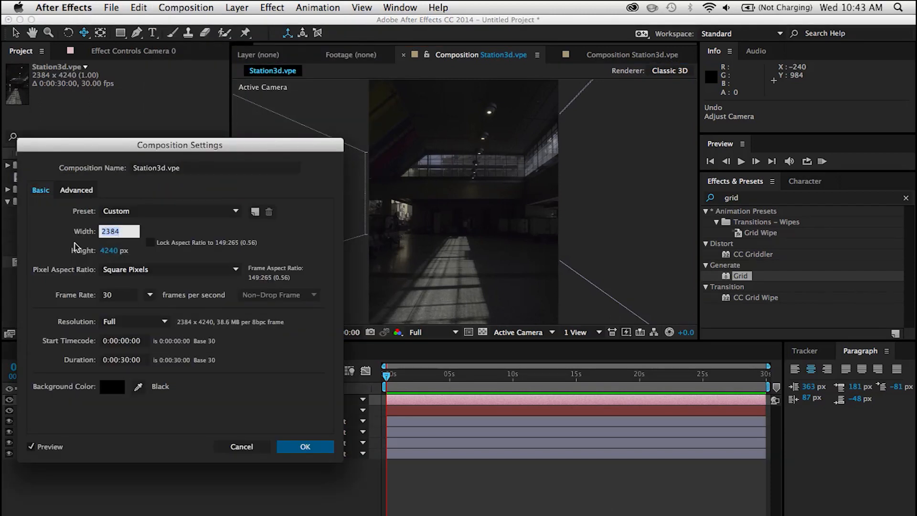
text(1920)
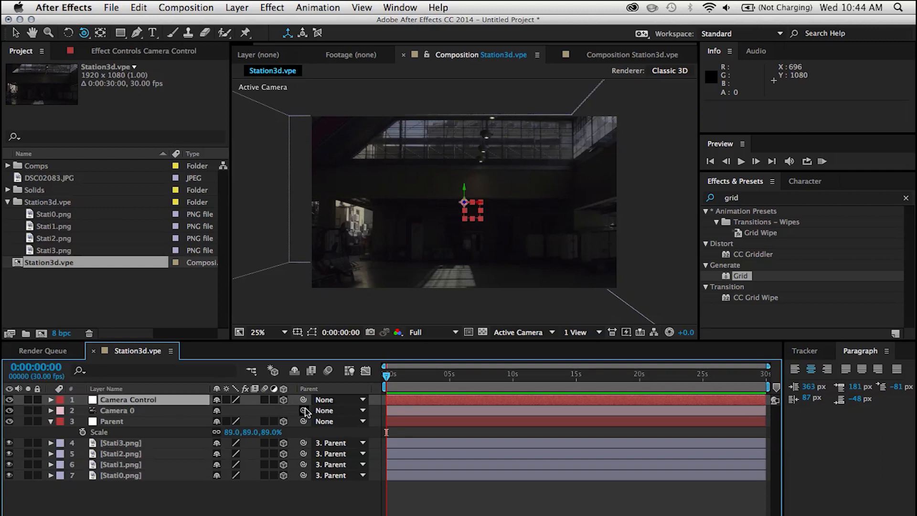
Step: Parent Camera 0 to Camera Control and keyframe its position from the start to ten seconds
click(336, 410)
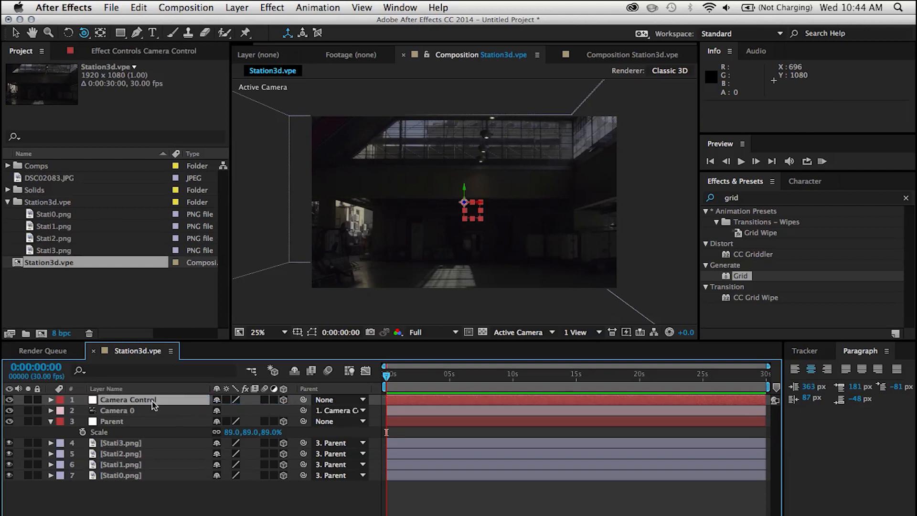
click(51, 400)
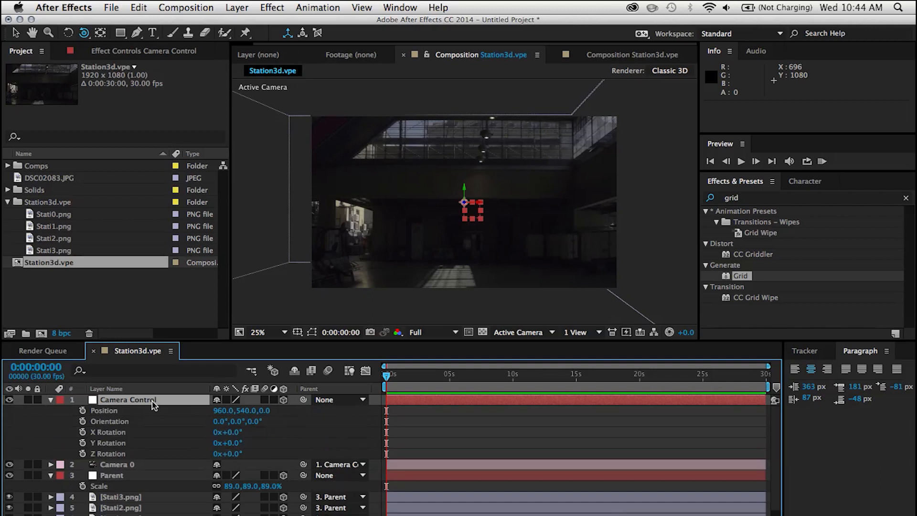
mouse_move(83, 410)
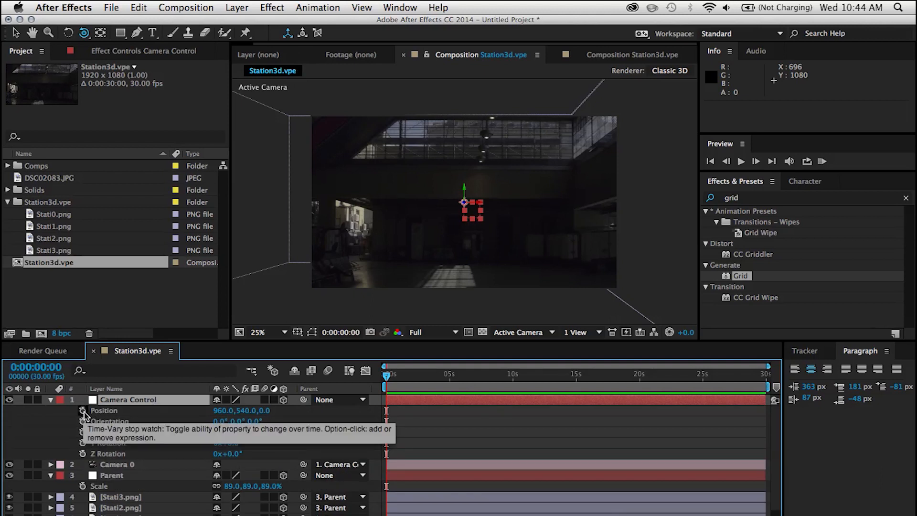
click(82, 410)
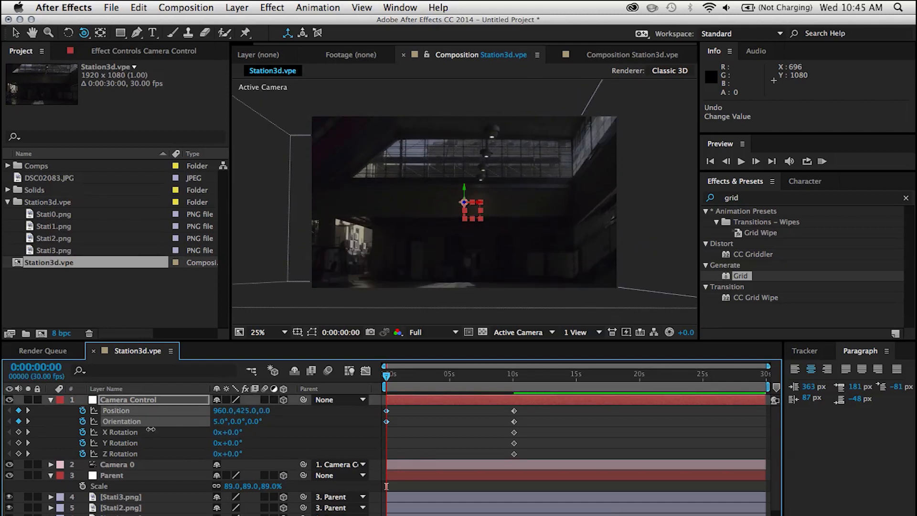
click(495, 374)
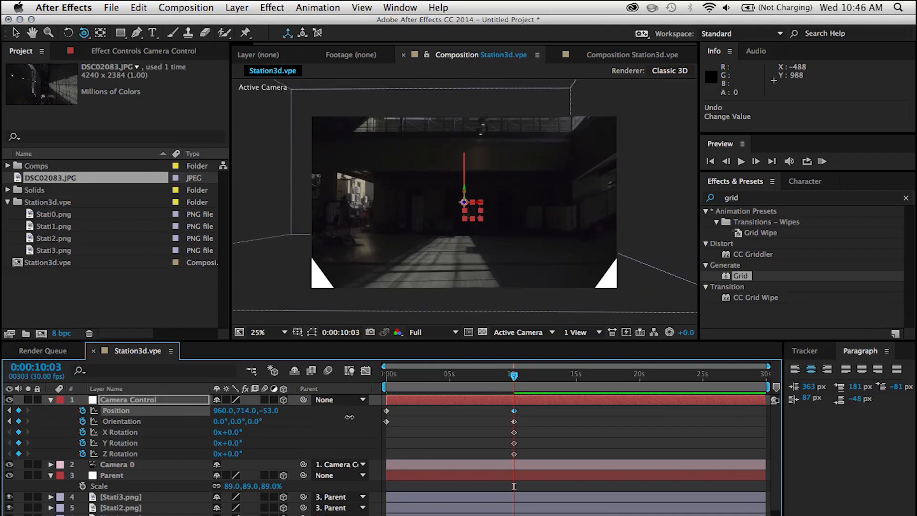
Step: Scrub the timeline back to the start before duplicating Stati1.png at 113%
drag(514, 375, 385, 374)
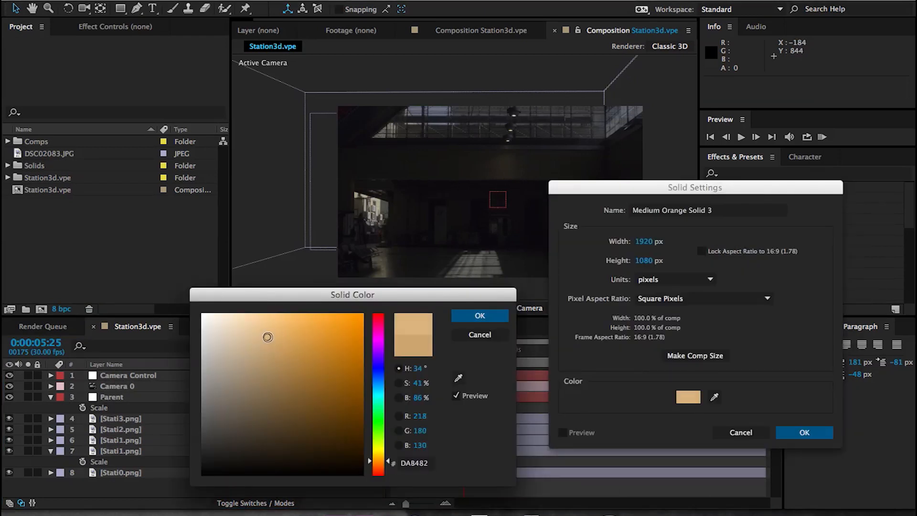
Step: Create the light orange solid and ready the Pen tool for its mask
click(803, 432)
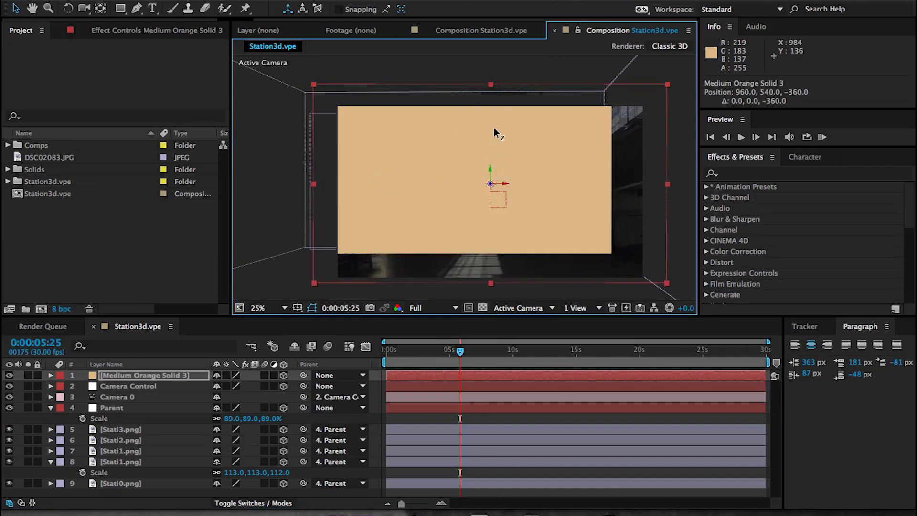
click(8, 374)
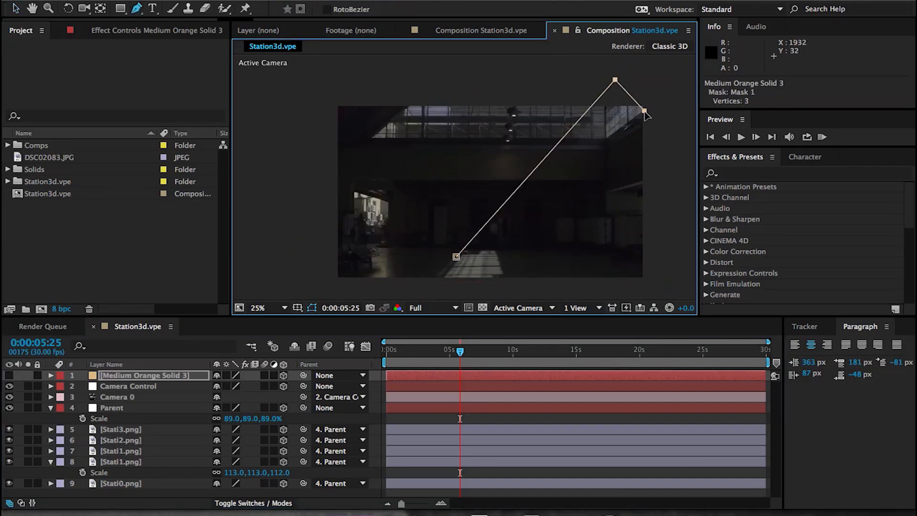
Step: Close the diagonal ray mask, push the solid back in Z and select all three ray copies
click(457, 260)
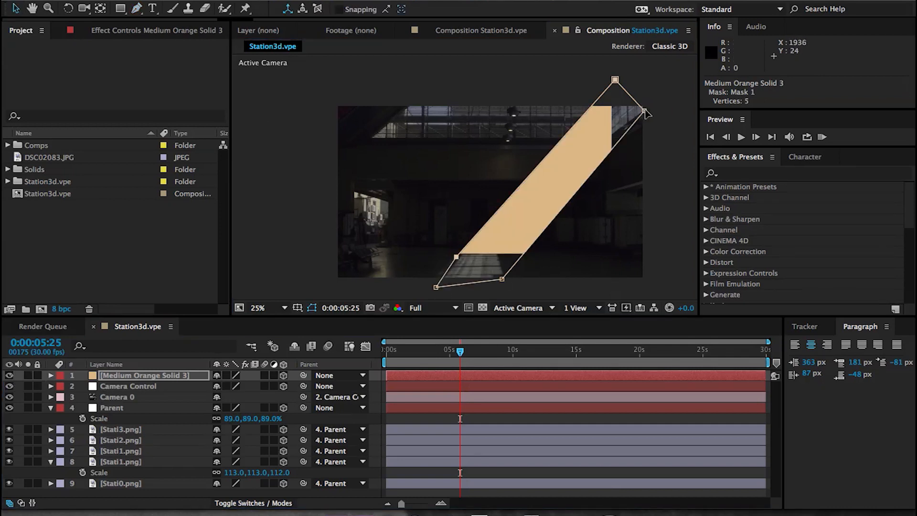
drag(509, 278, 474, 284)
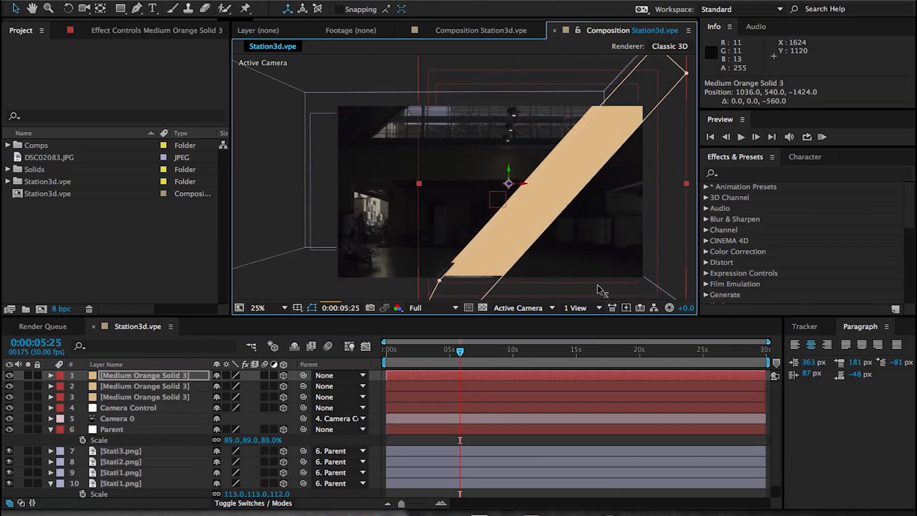
click(143, 397)
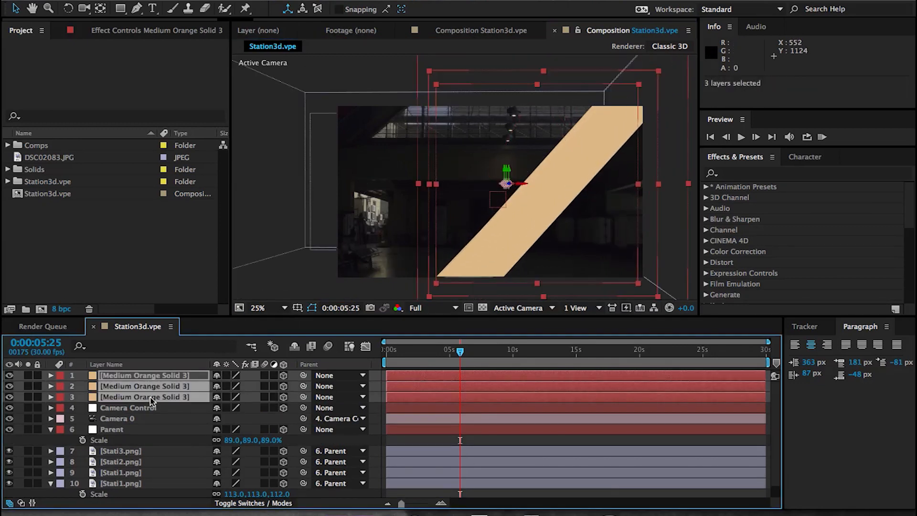